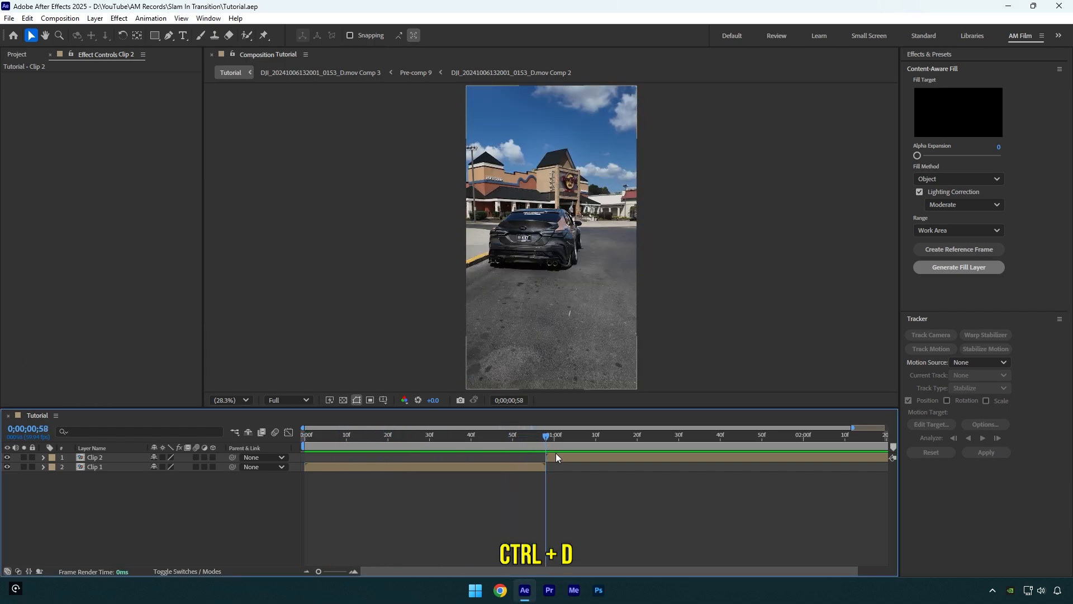
- Duplicate Clip 2 as a frozen Clip 3 and step the time back toward frame 18
{"action": "key", "text": "ctrl+d"}
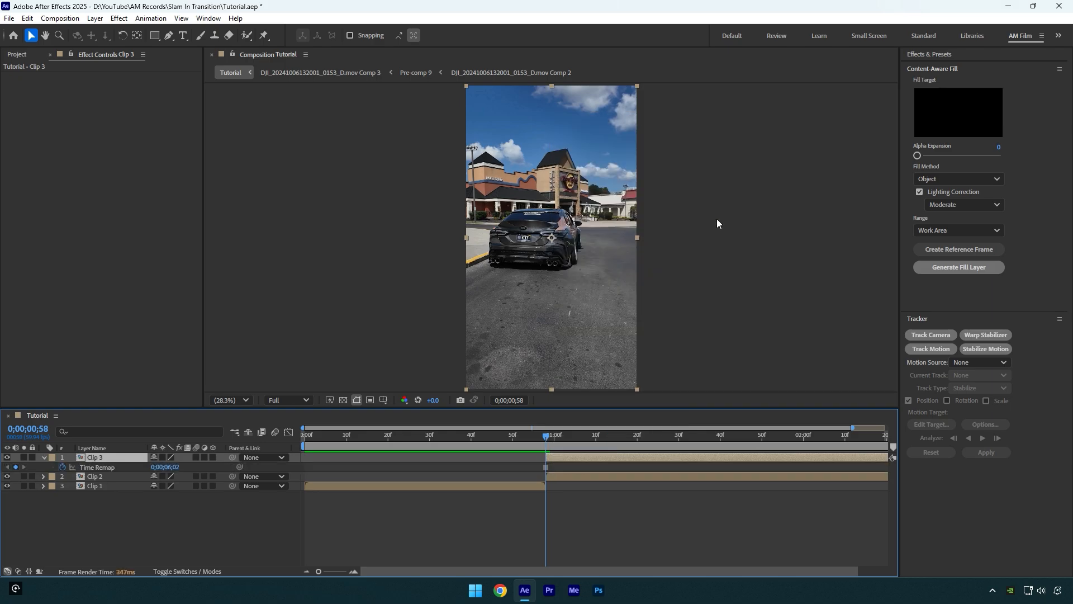
{"action": "mouse_move", "coordinate": [543, 513]}
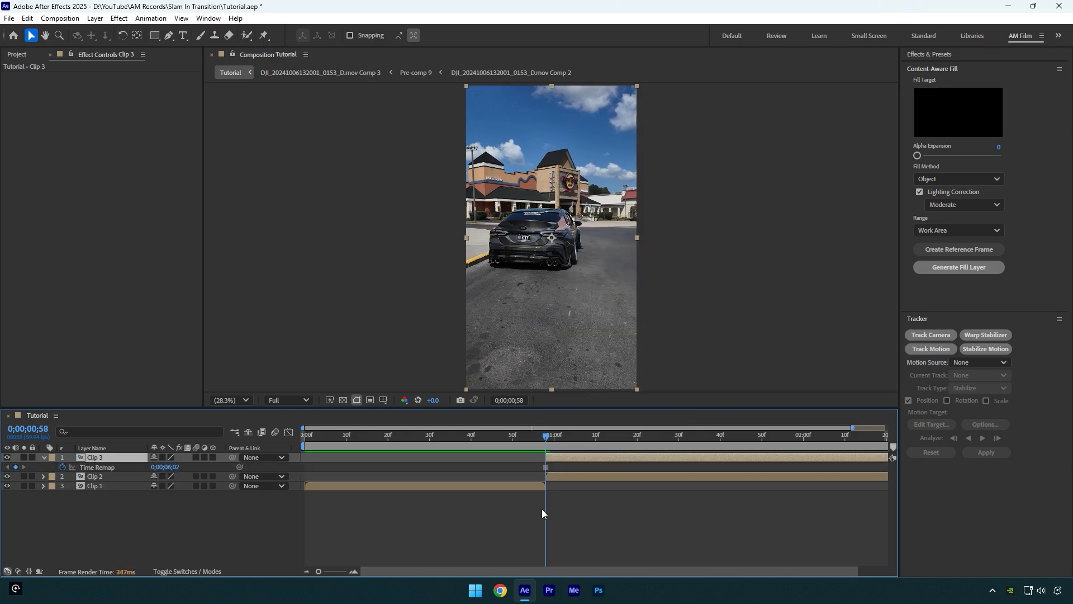
{"action": "key", "text": "shift+pageup"}
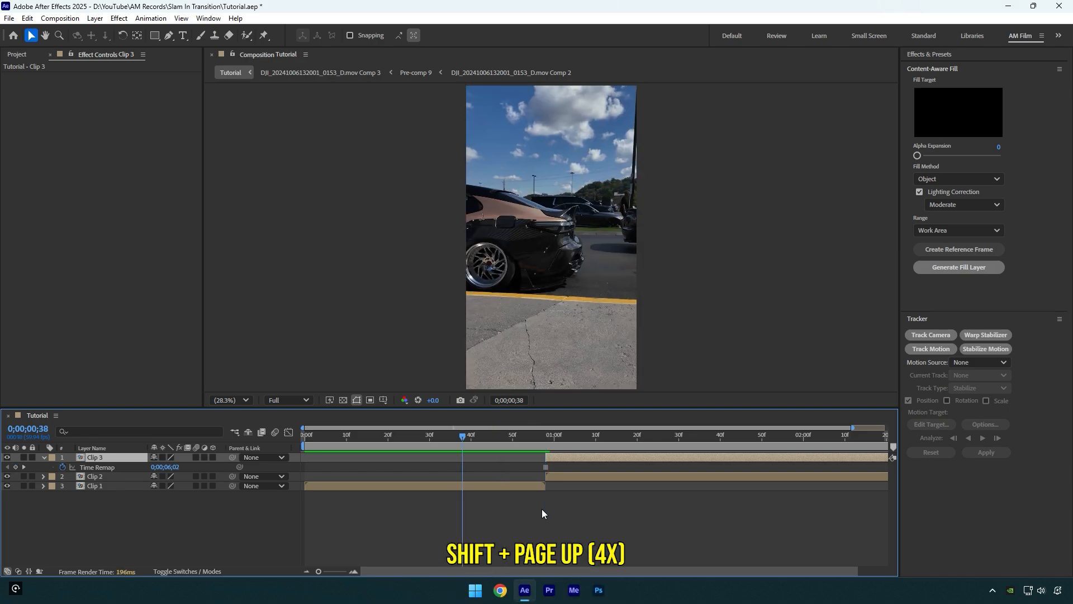
{"action": "key", "text": "shift+pageup"}
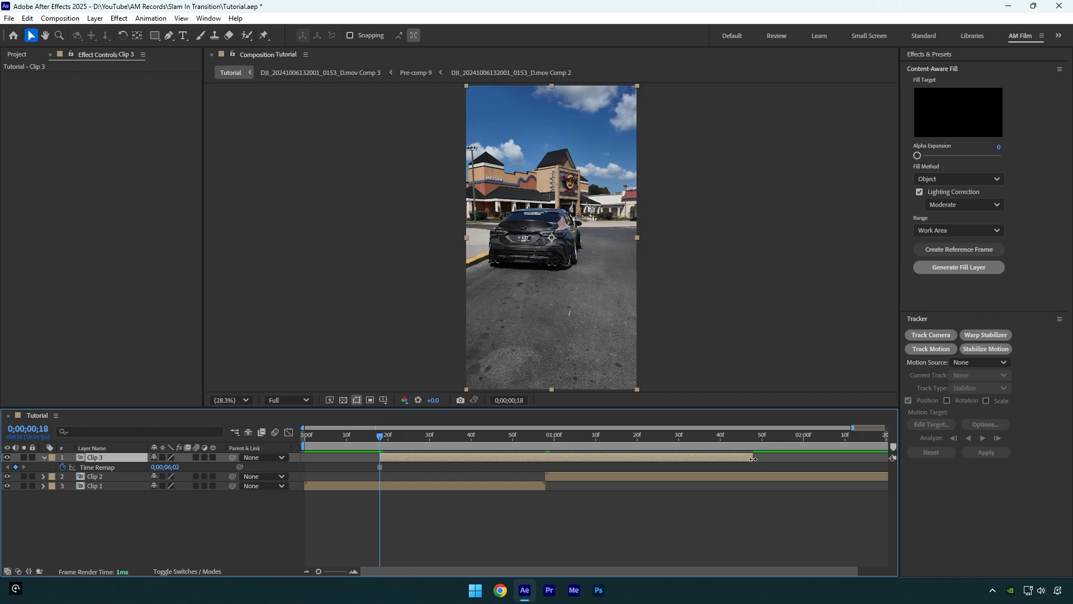
- Precompose Clip 3 as 'Slam', moving all attributes into the new composition
{"action": "left_click", "coordinate": [420, 447]}
{"action": "type", "text": "S"}
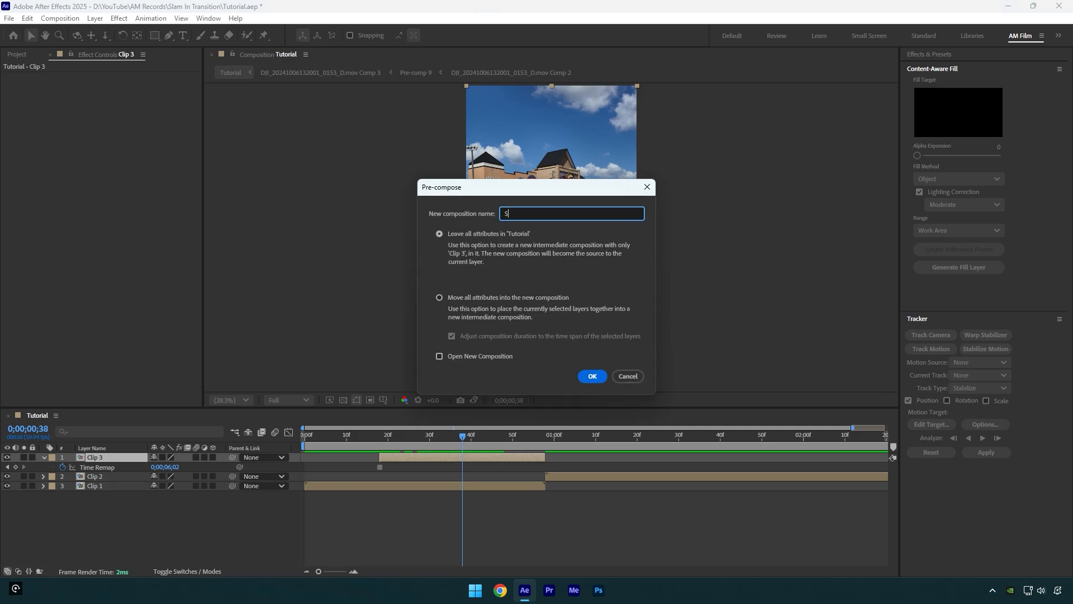
{"action": "type", "text": "lam"}
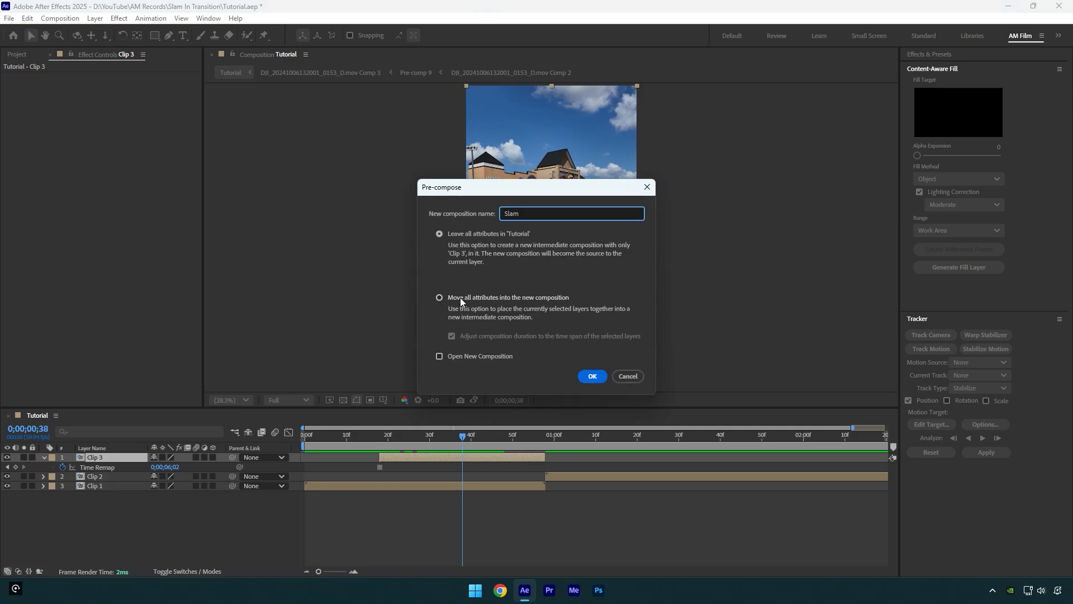
{"action": "left_click", "coordinate": [438, 298]}
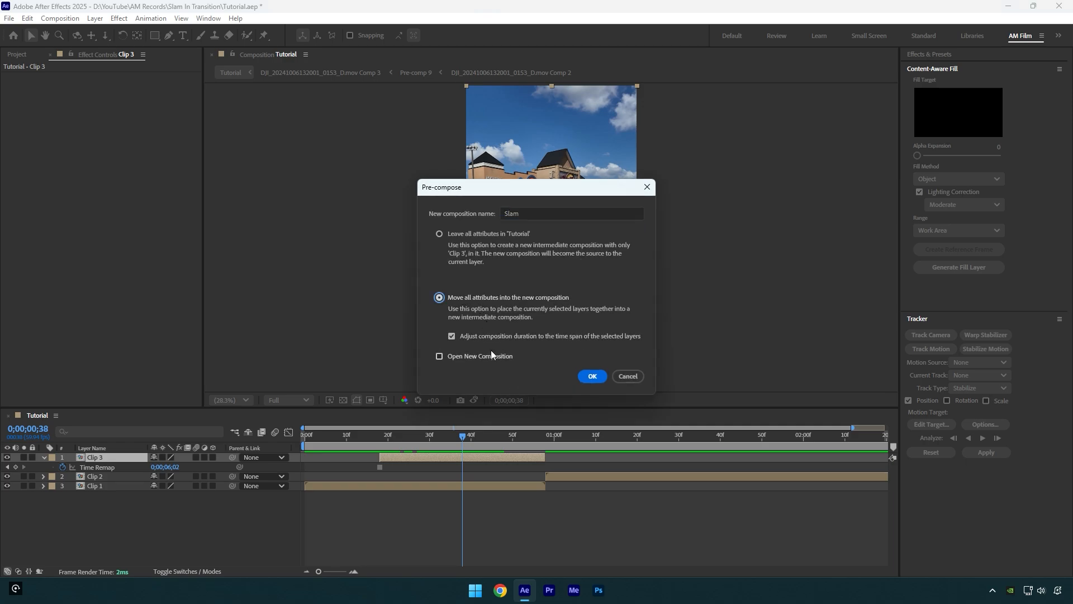
{"action": "left_click", "coordinate": [593, 375]}
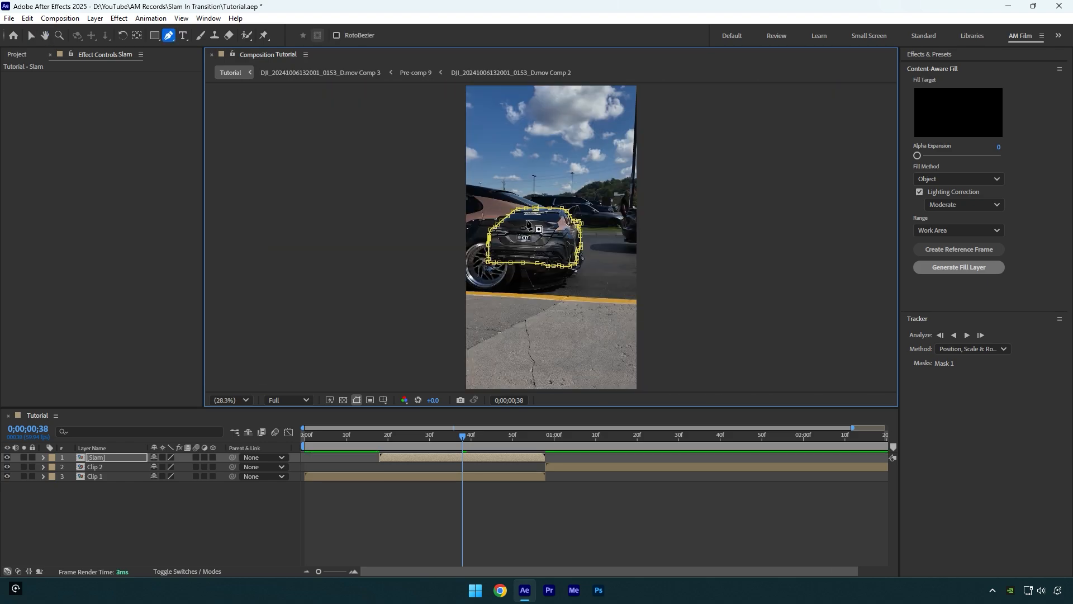
- Close the Pen mask path around the car on the Slam layer
{"action": "left_click", "coordinate": [33, 36]}
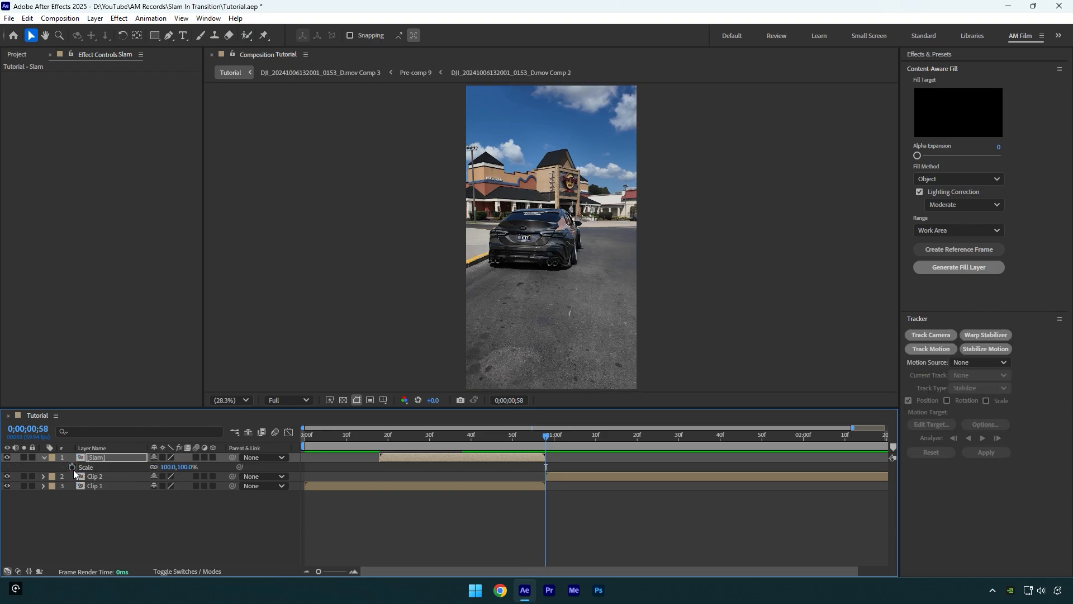
- Keyframe Slam's scale at 100% at frame 58 and move to a new time for the start keys
{"action": "left_click", "coordinate": [72, 468]}
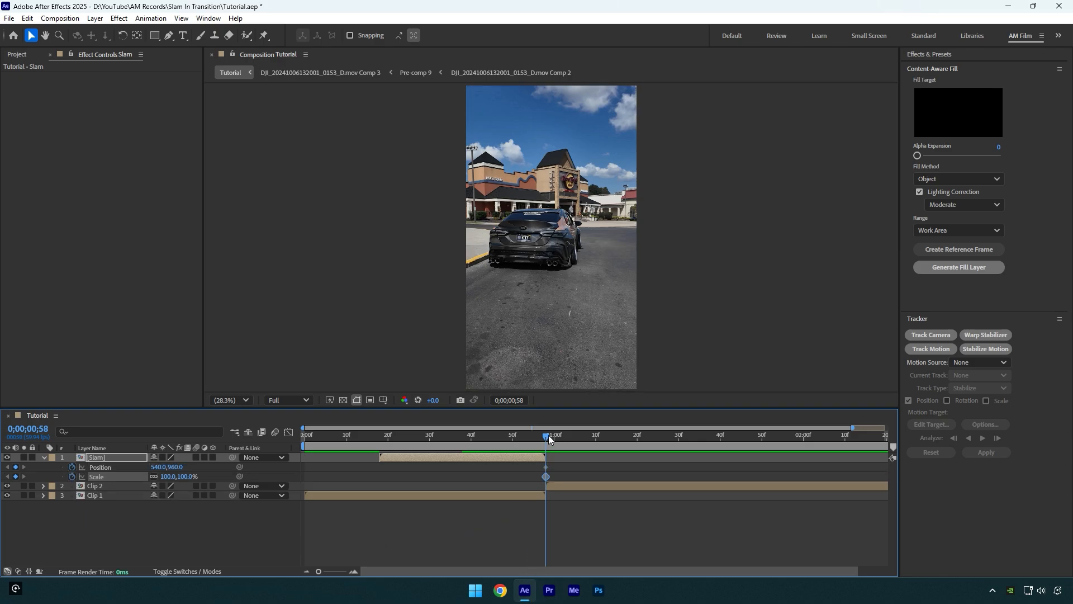
{"action": "left_click", "coordinate": [465, 434]}
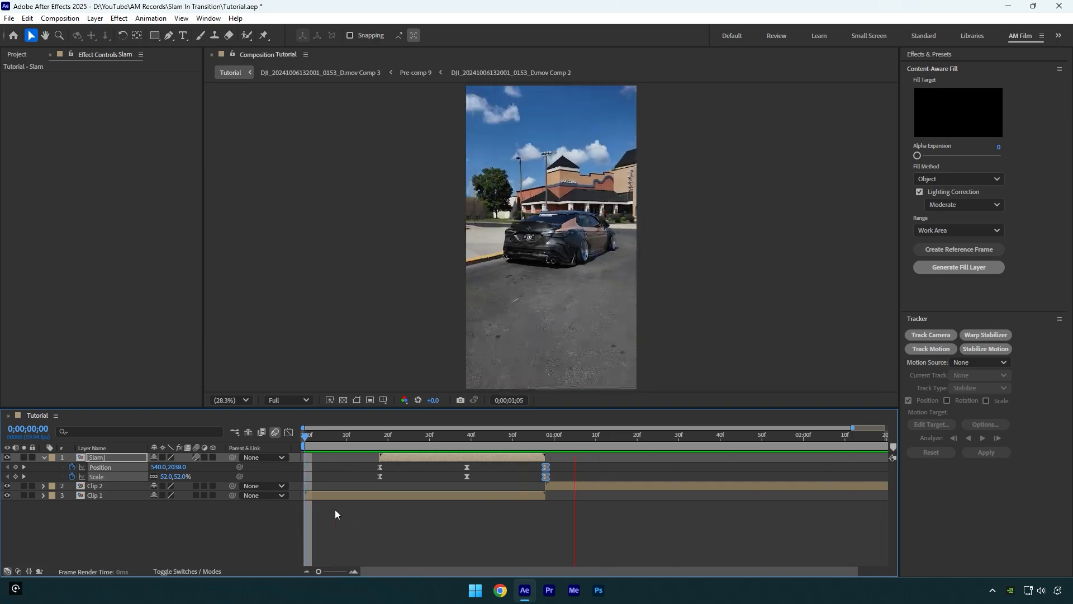
- Deselect the layers after easing the Slam rise-and-grow keyframes
{"action": "left_click", "coordinate": [454, 434]}
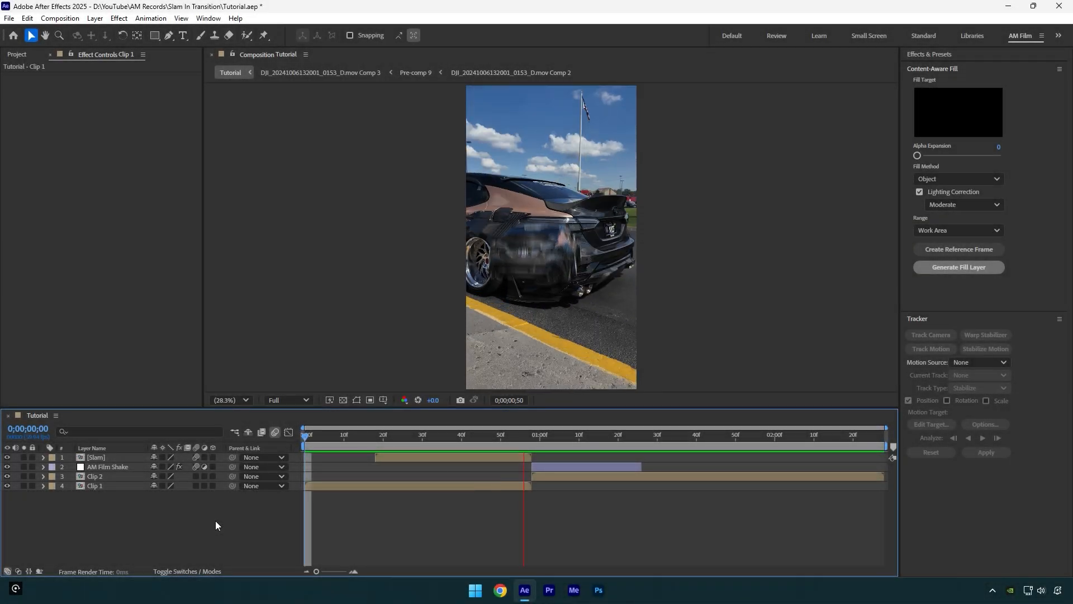
- Deselect layers before previewing the AM Film Shake at the one-second cut
{"action": "left_click", "coordinate": [398, 434]}
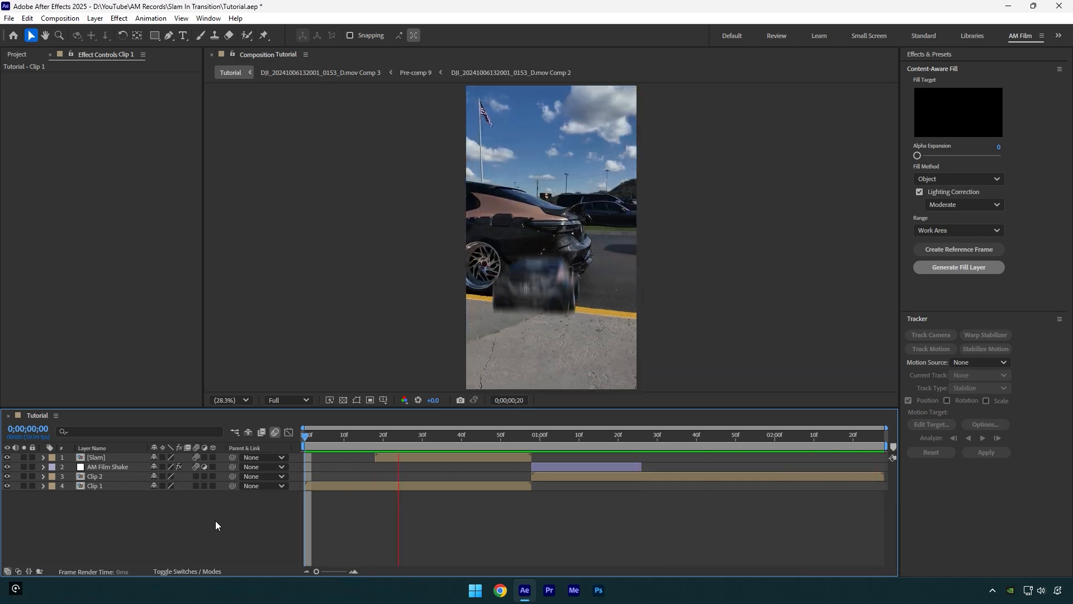